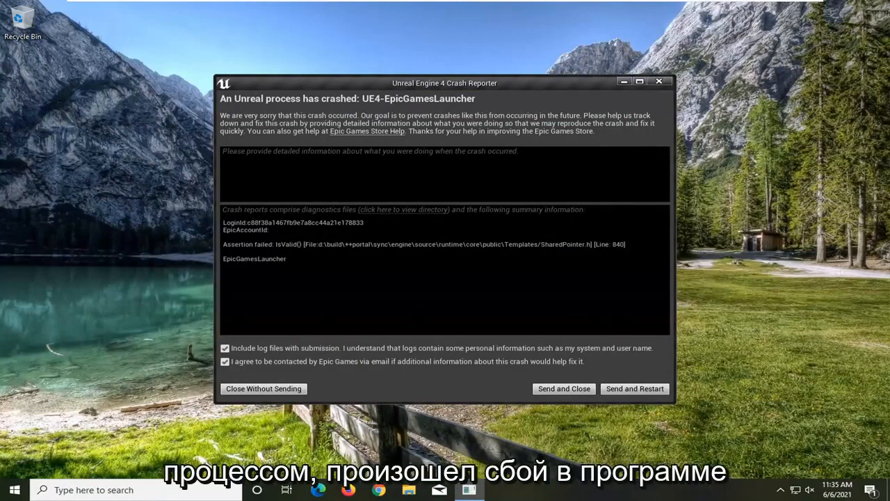
mouse_move(569, 200)
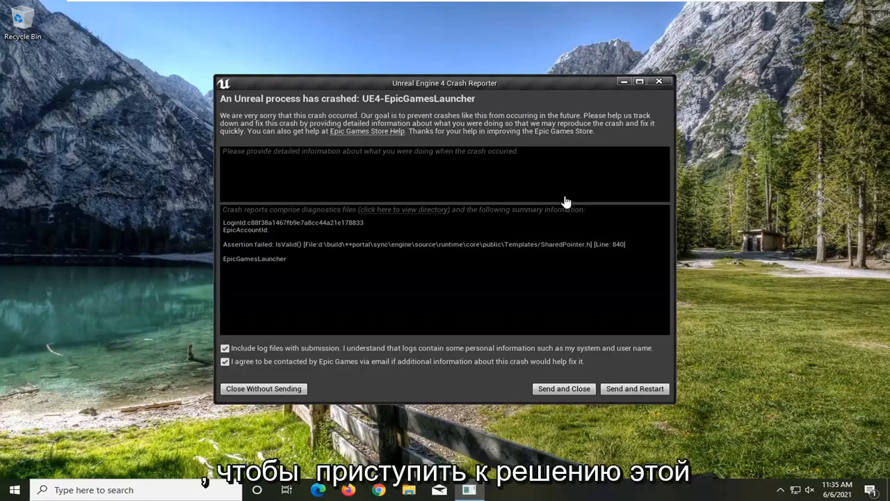
mouse_move(551, 107)
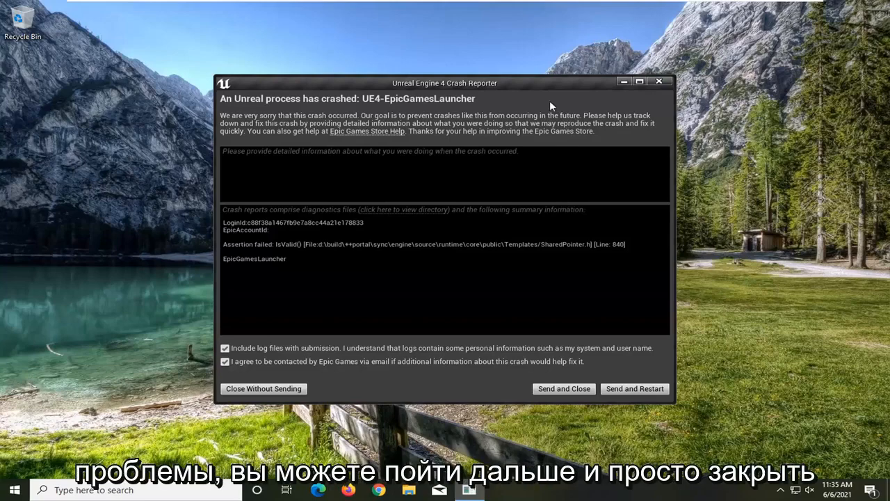
- Close the crash report without sending, then launch Epic Games Launcher from taskbar search
left_click(263, 388)
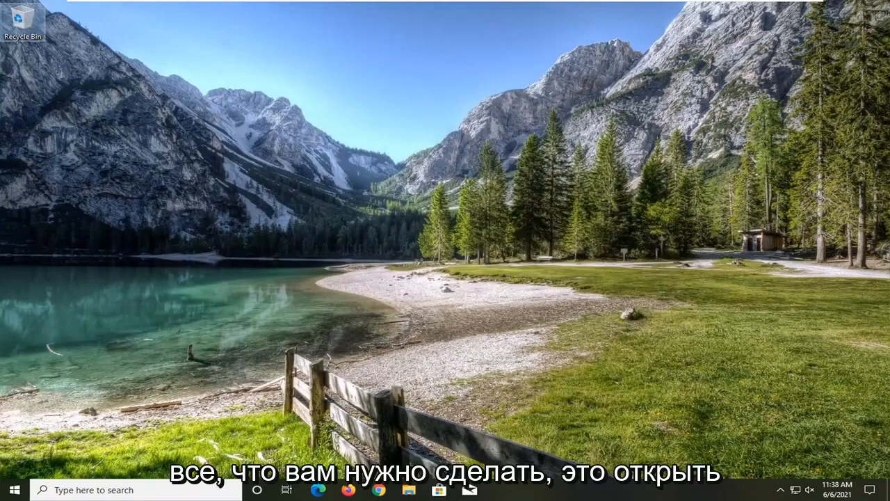
type("ep")
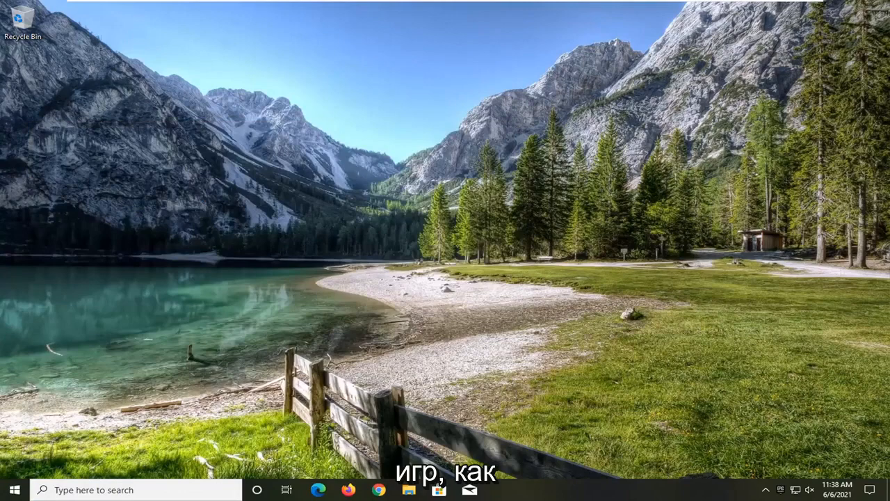
left_click(499, 489)
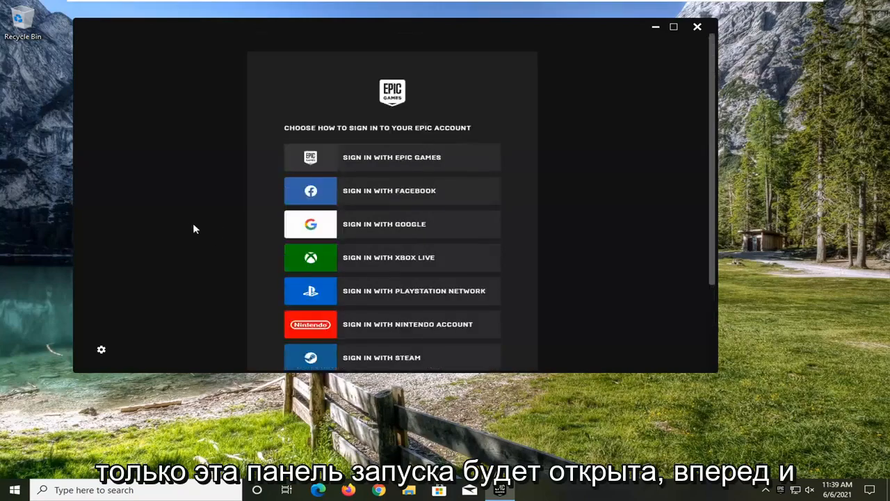
- Scroll the sign-in screen to reach the launcher's Settings page
scroll("down", 3)
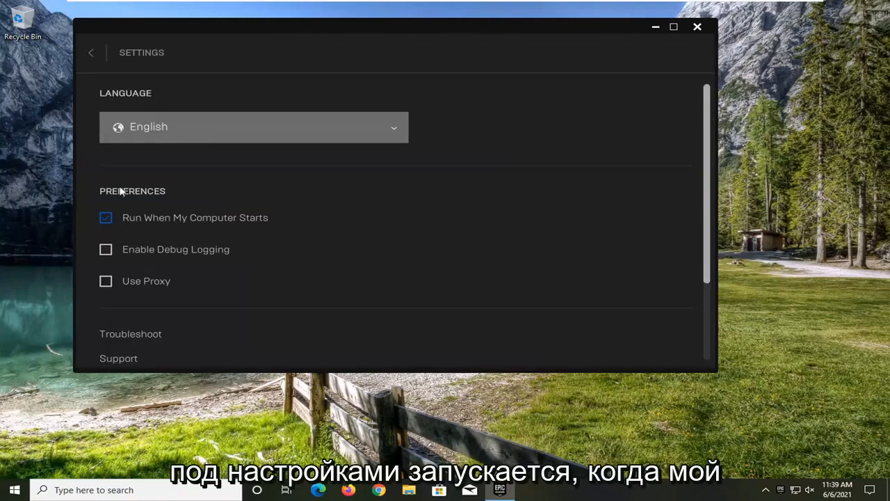
- Uncheck 'Run When My Computer Starts' under Preferences
left_click(105, 216)
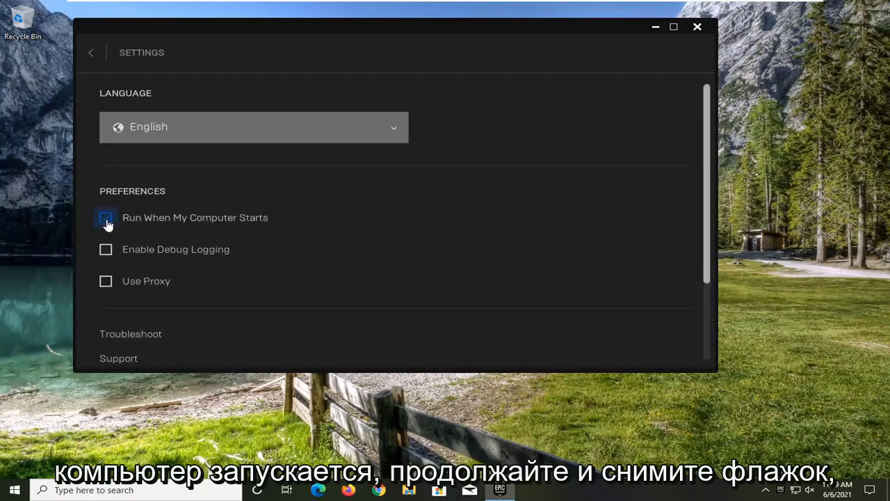